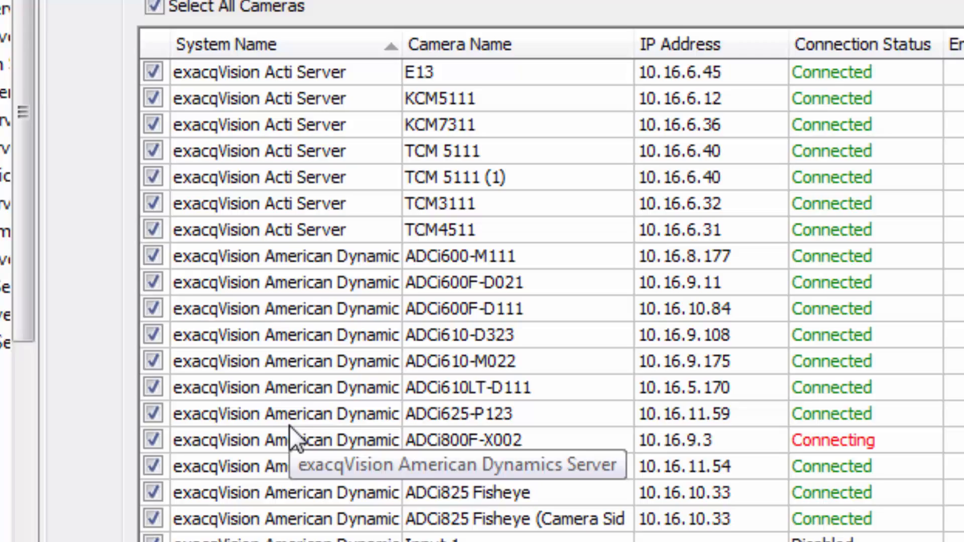
Start a new failover group, bringing up the empty Add Failover Group form.
{"action": "left_click", "coordinate": [321, 65]}
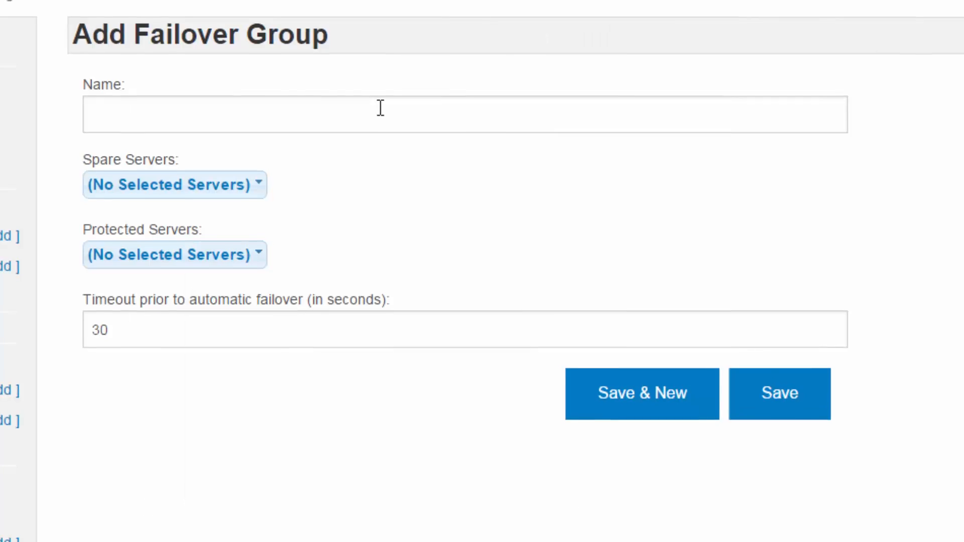
Name the group Emergency and add 2UZH1606TWin-KVM:A plus another server as spares.
{"action": "type", "text": "Emerge"}
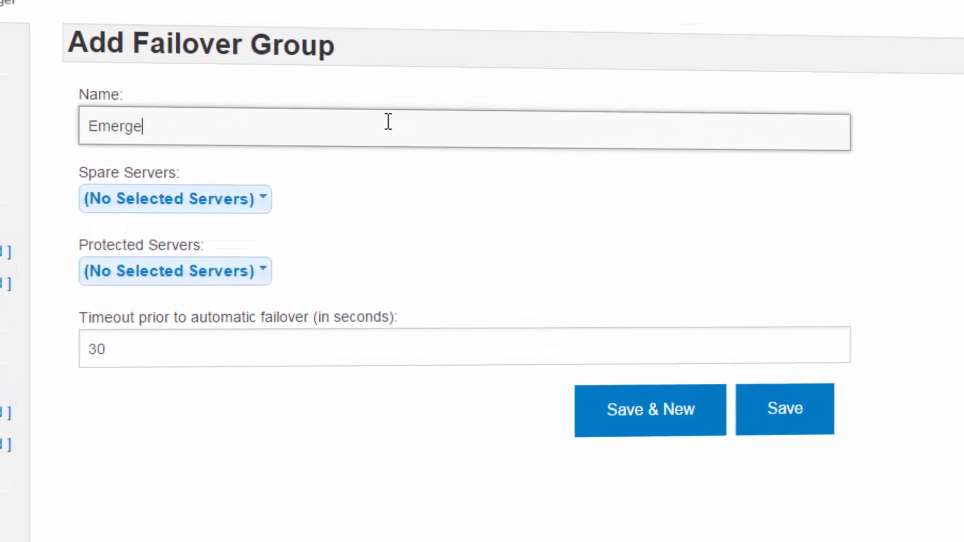
{"action": "type", "text": "ncy"}
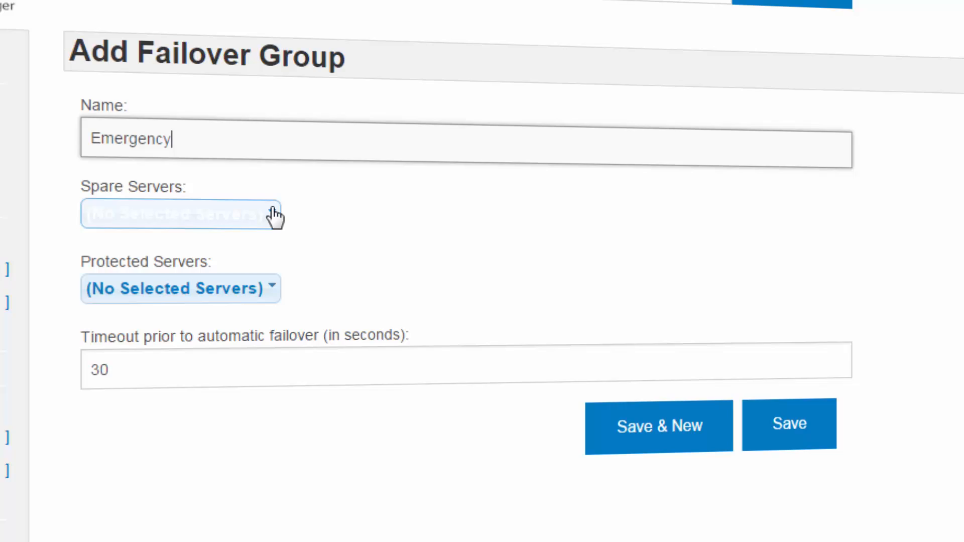
{"action": "left_click", "coordinate": [180, 215]}
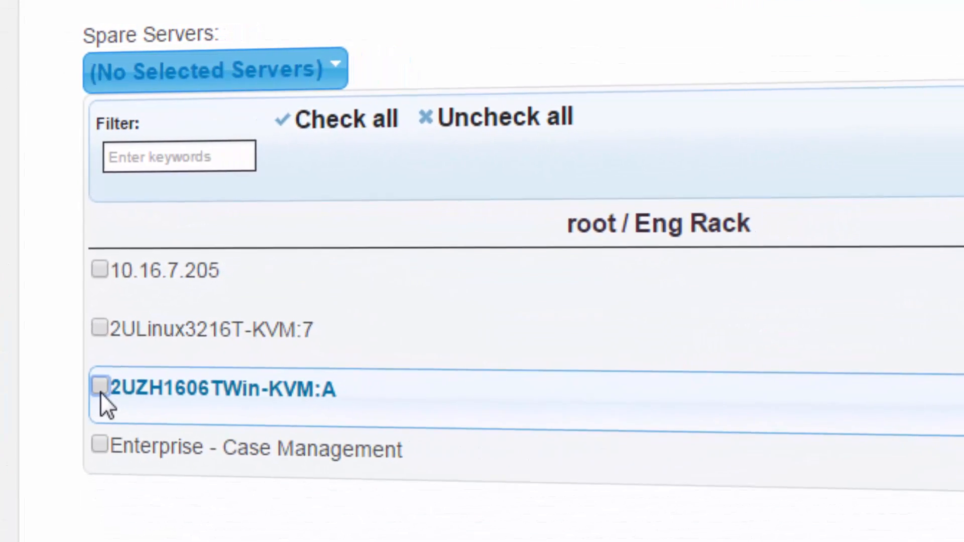
{"action": "left_click", "coordinate": [100, 384]}
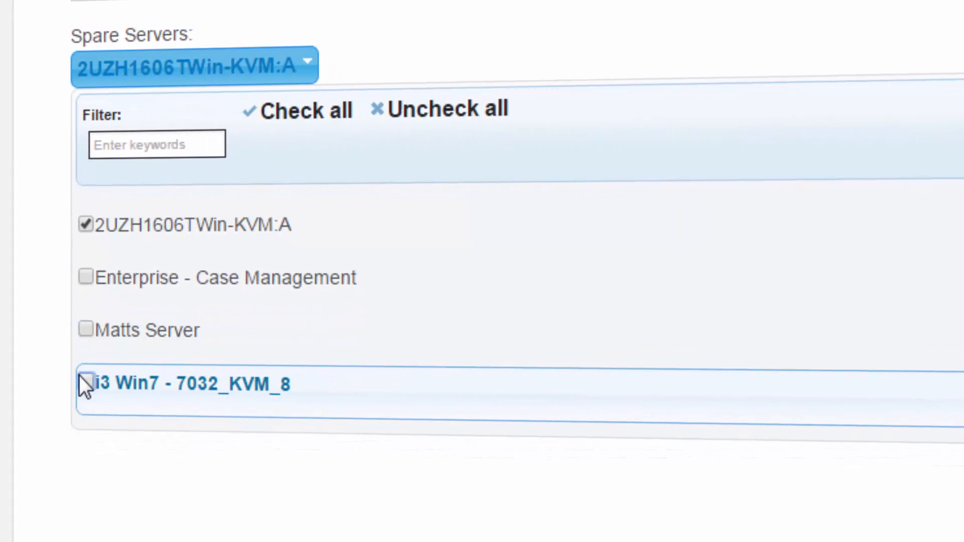
{"action": "left_click", "coordinate": [86, 382]}
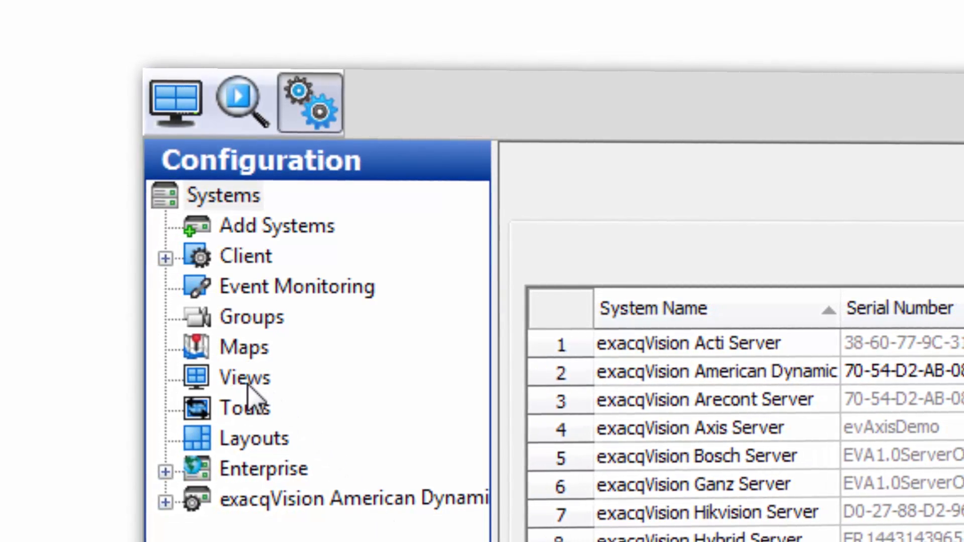
Go to Views in the Configuration tree.
{"action": "left_click", "coordinate": [244, 378]}
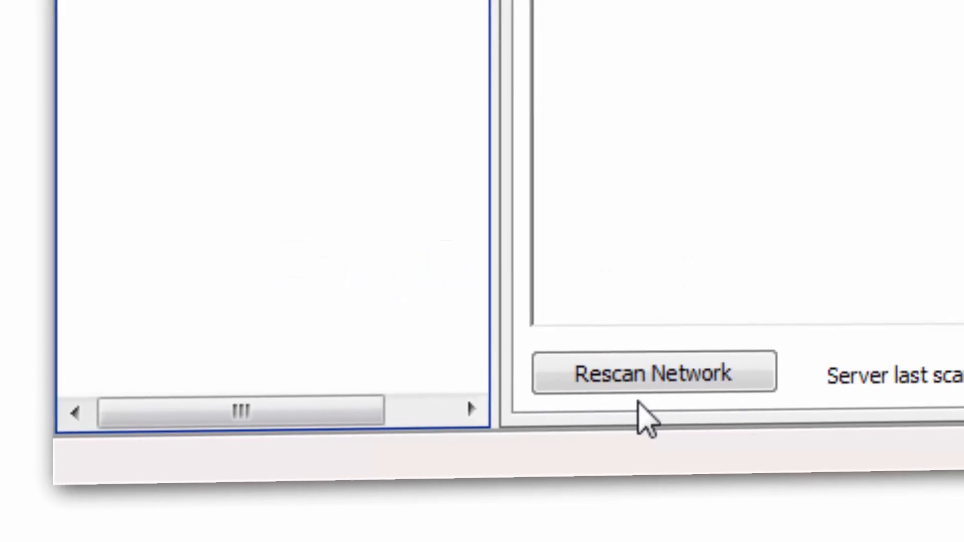
Rescan the network to discover cameras P1347, M5014 and Q1602.
{"action": "left_click", "coordinate": [654, 374]}
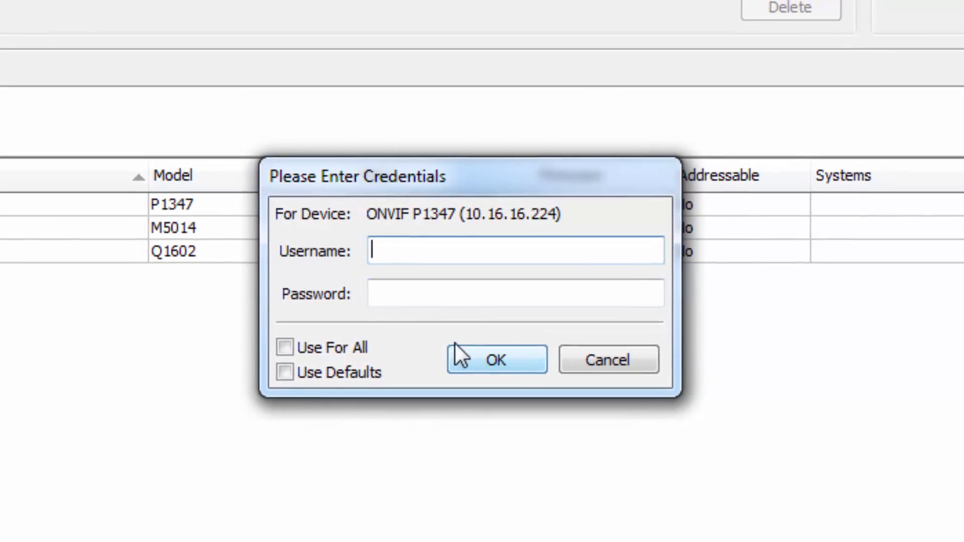
Confirm the ONVIF P1347 credentials and apply static addresses 192.168.1.104–110 to the cameras.
{"action": "left_click", "coordinate": [285, 348]}
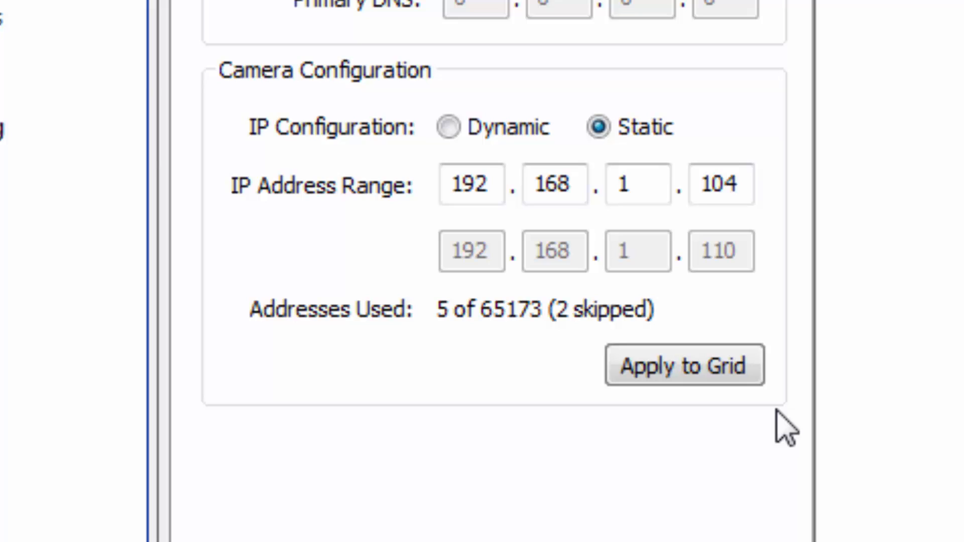
{"action": "left_click", "coordinate": [450, 127]}
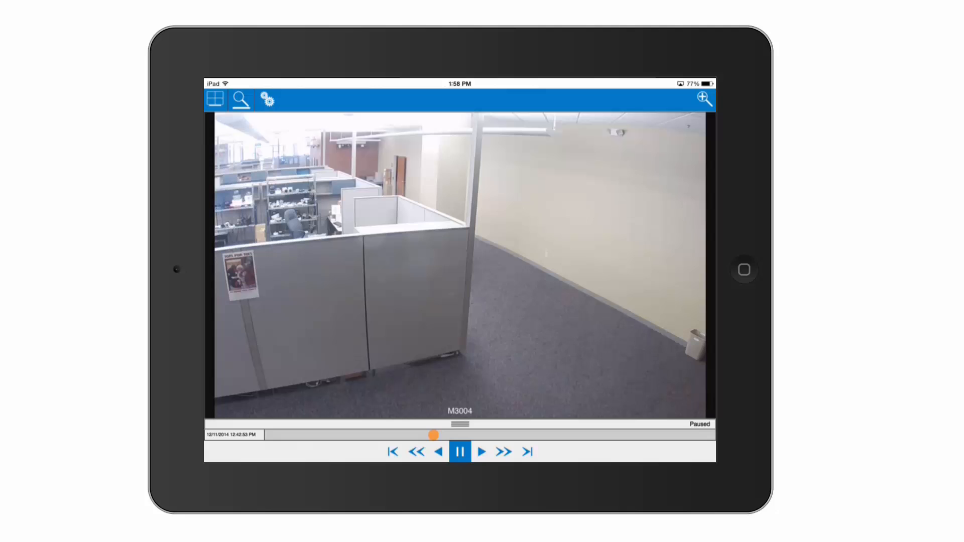
Rewind the M3004 recording to around 12:14 PM on the timeline.
{"action": "left_click_drag", "start_coordinate": [434, 435], "coordinate": [325, 434]}
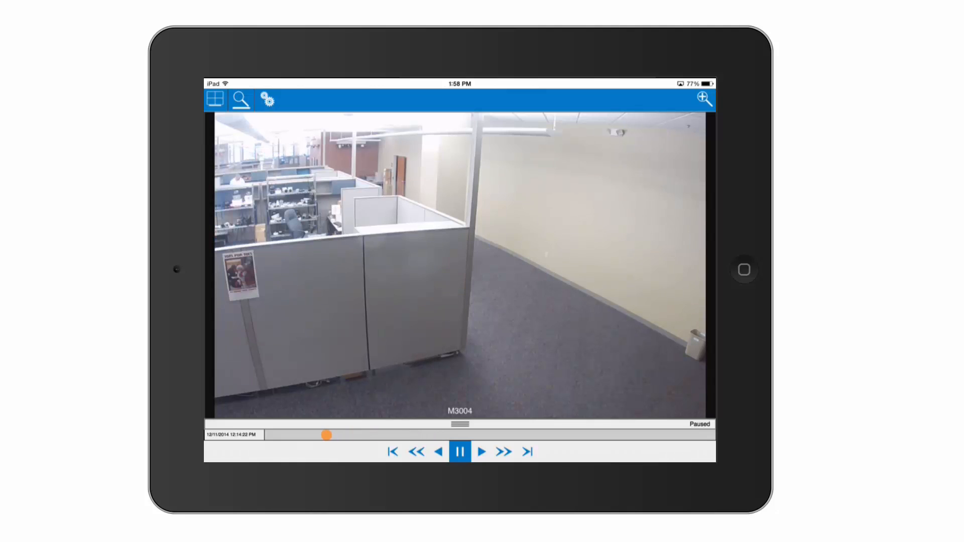